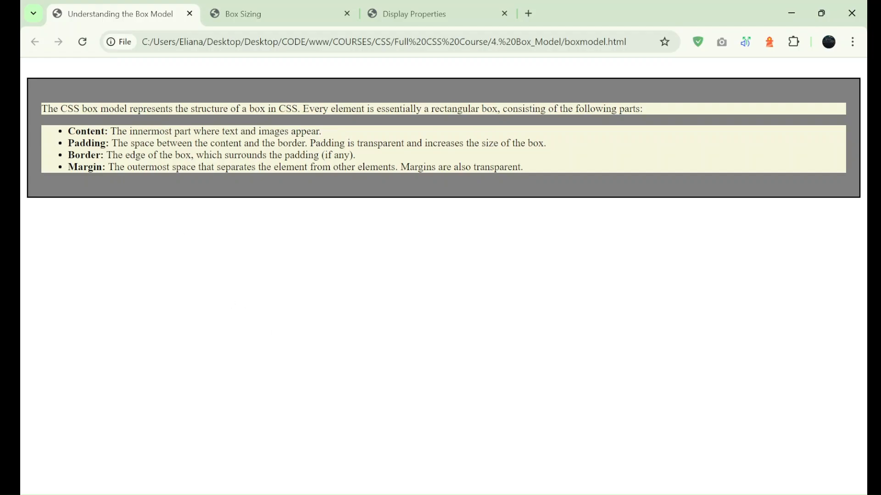
{"action": "mouse_move", "coordinate": [257, 337]}
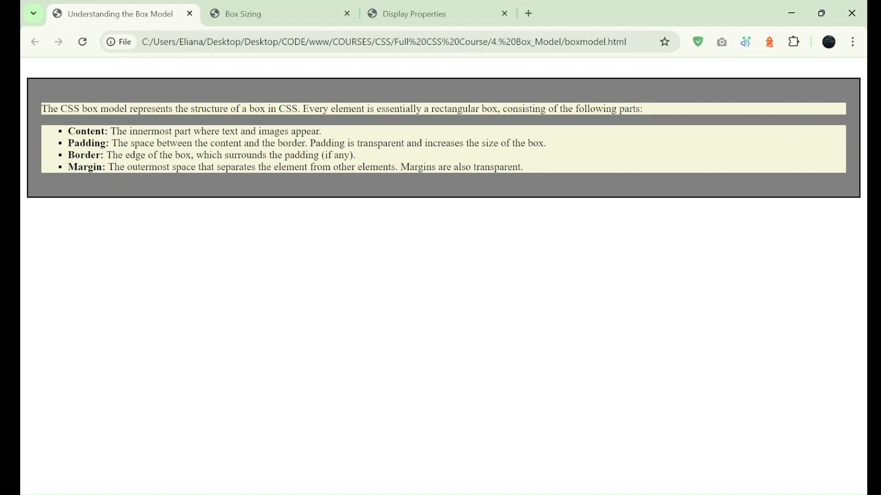
{"action": "mouse_move", "coordinate": [466, 219]}
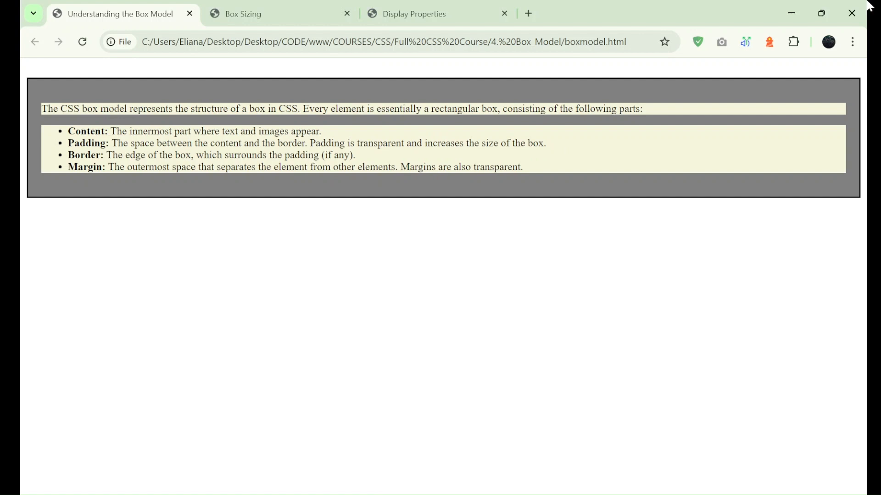
{"action": "mouse_move", "coordinate": [376, 164]}
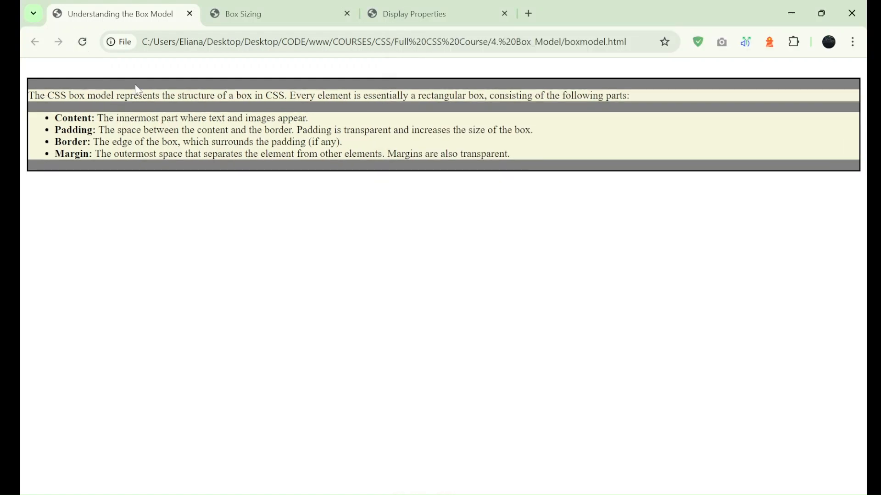
{"action": "mouse_move", "coordinate": [136, 92]}
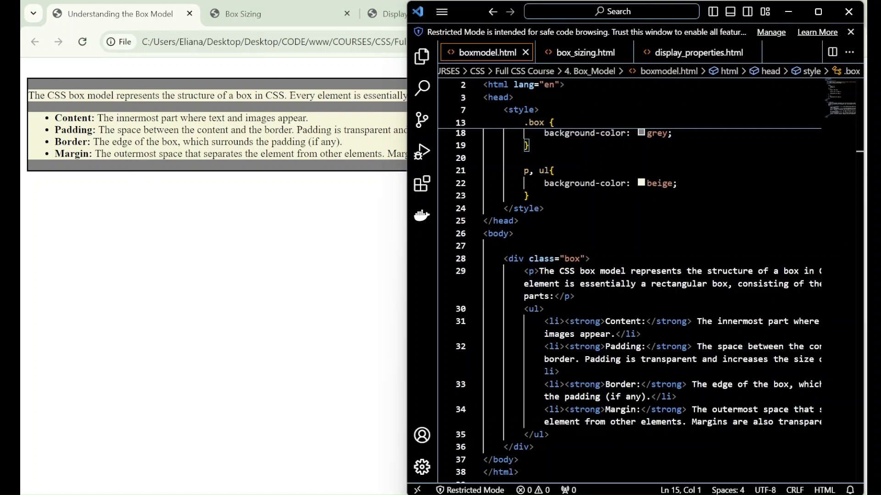
{"action": "mouse_move", "coordinate": [43, 154]}
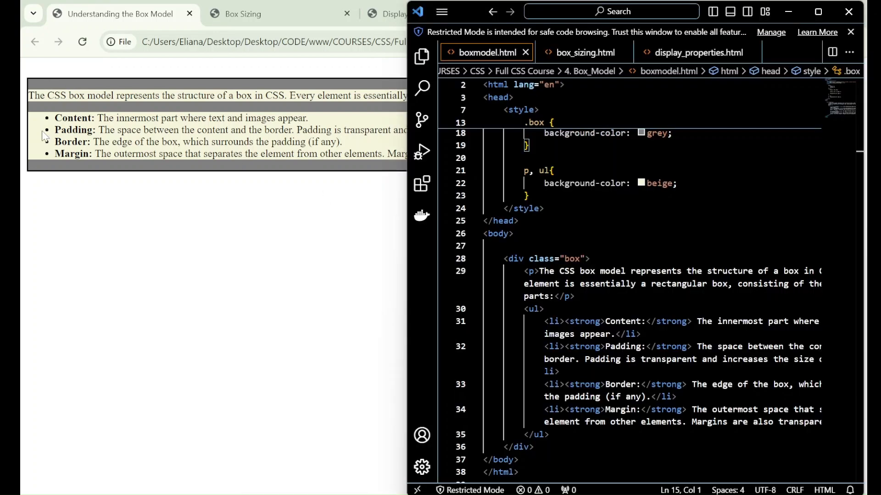
{"action": "mouse_move", "coordinate": [89, 85]}
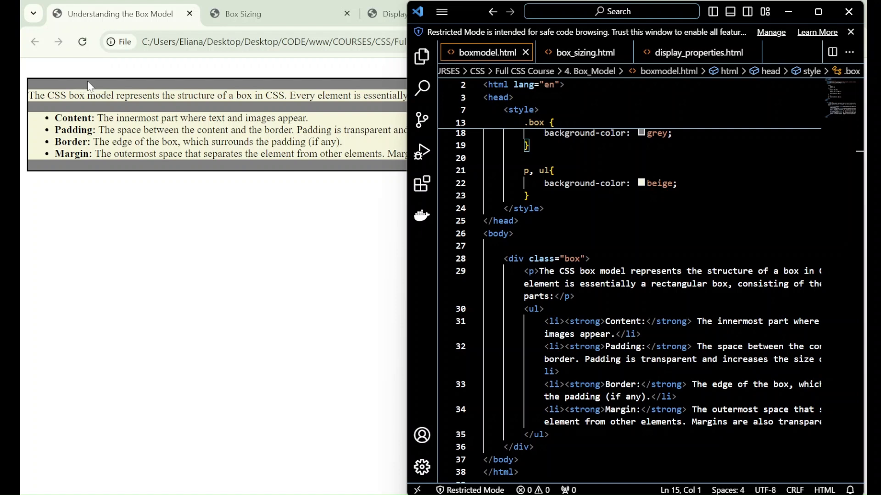
{"action": "mouse_move", "coordinate": [88, 86]}
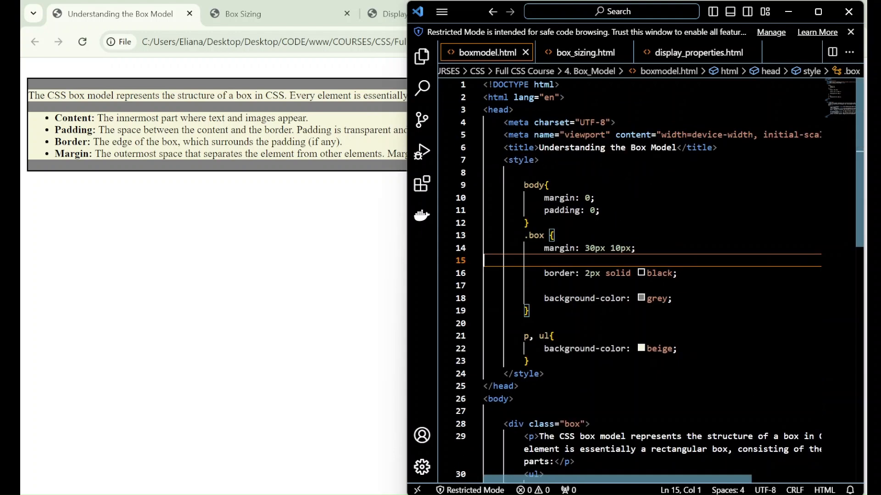
Step: Add 'padding: 20px;' inside the .box rule so the grey box gains inner spacing
{"action": "type", "text": "padding: 20px;"}
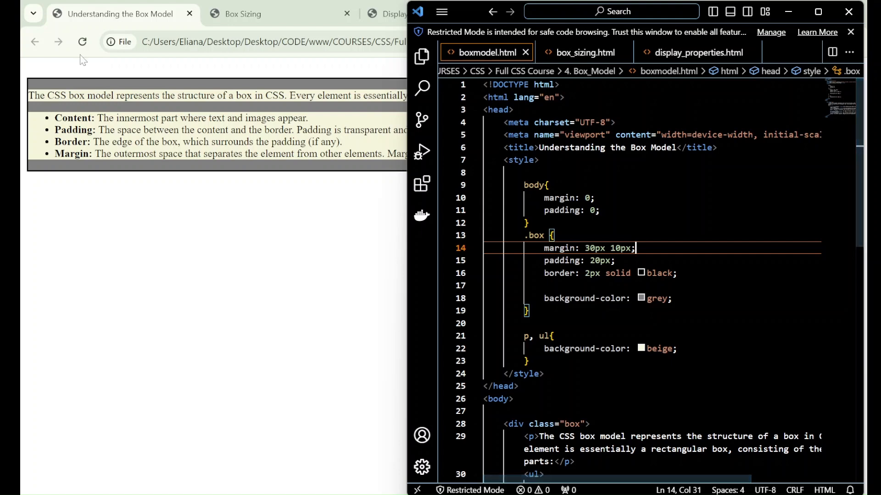
{"action": "scroll", "scroll_direction": "down", "scroll_amount": 3}
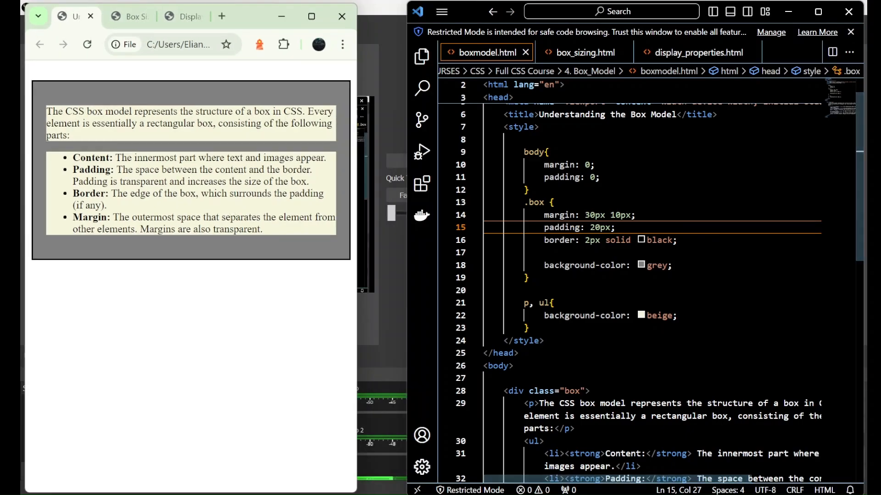
{"action": "mouse_move", "coordinate": [420, 55]}
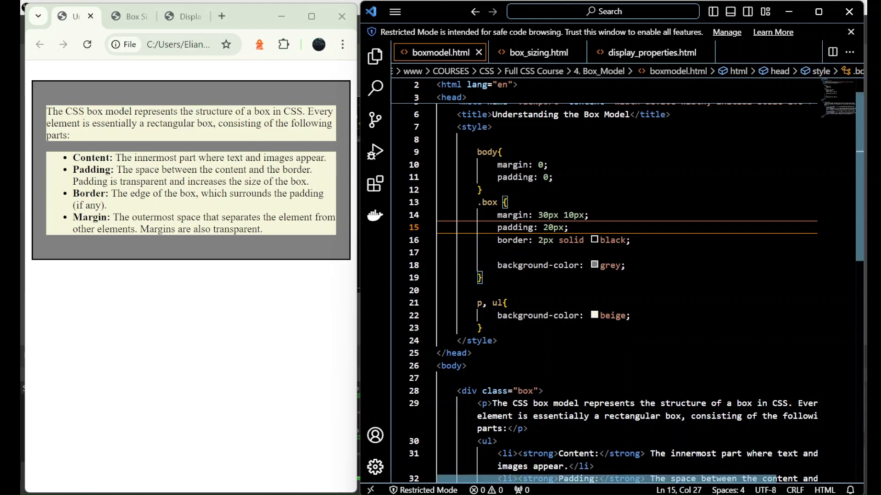
Step: Clear the existing .box padding value, leaving 'padding:' ready for new values
{"action": "left_click", "coordinate": [568, 228]}
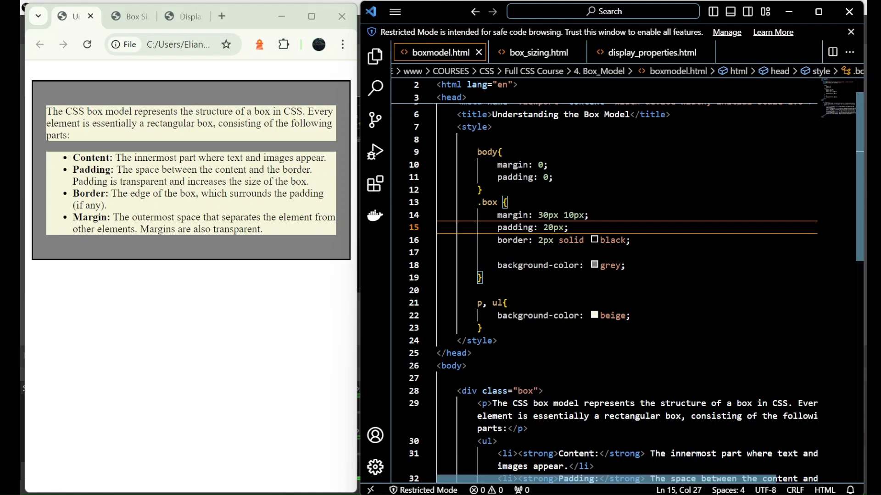
{"action": "double_click", "coordinate": [550, 227]}
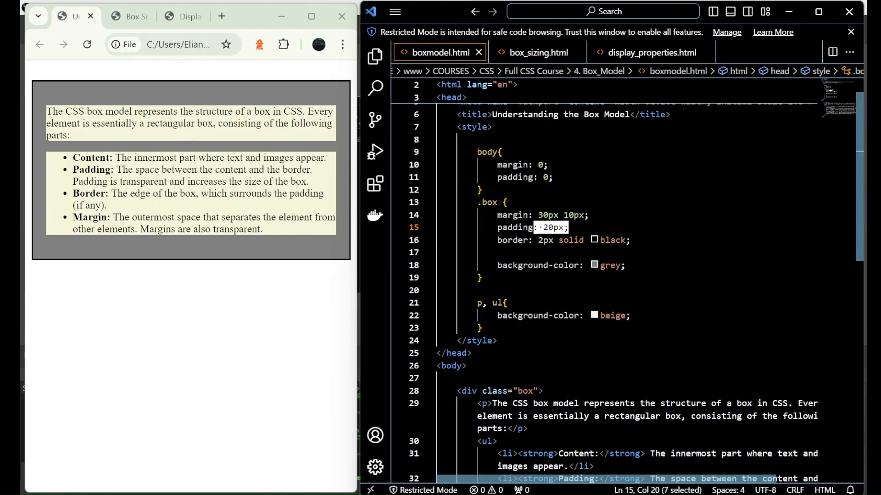
{"action": "type", "text": "-"}
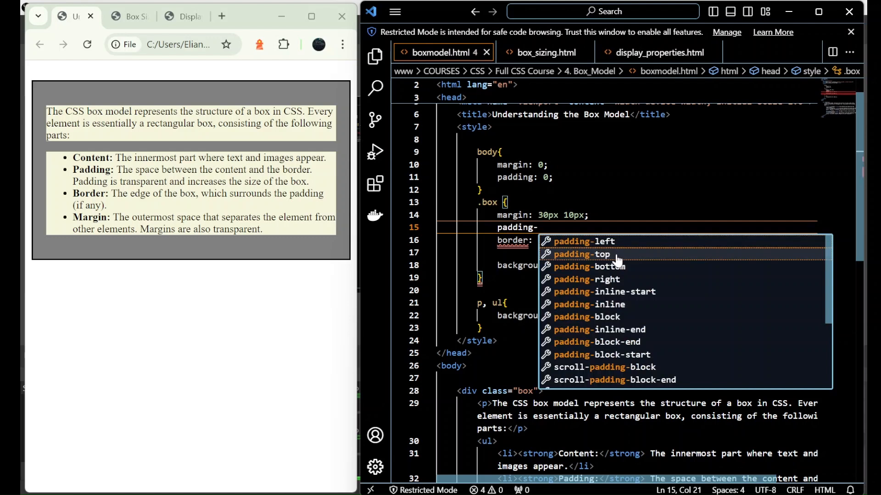
{"action": "mouse_move", "coordinate": [606, 267]}
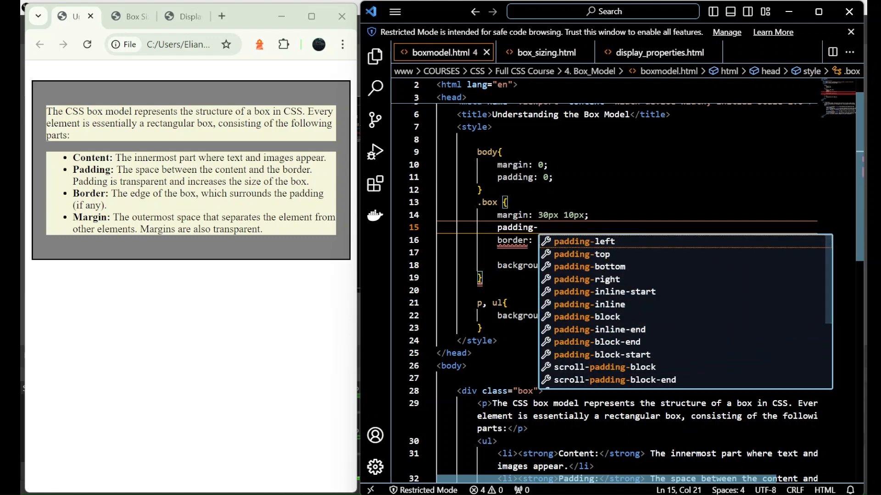
{"action": "key", "text": "Backspace"}
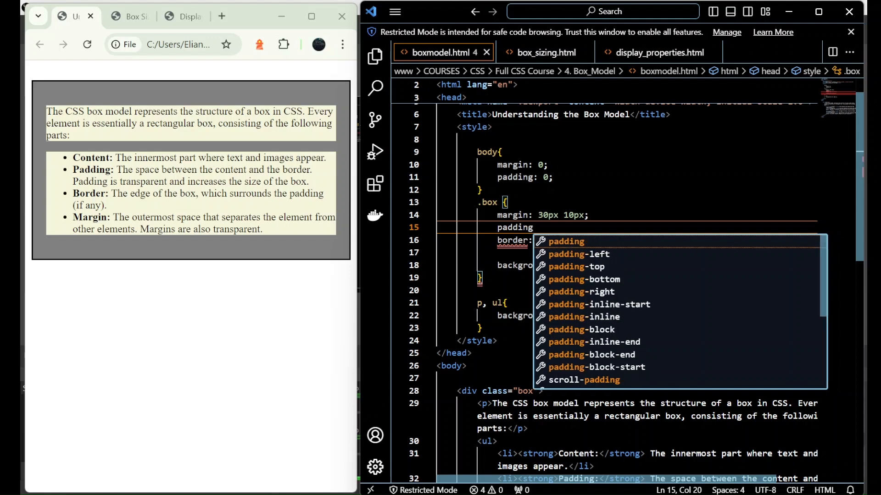
{"action": "type", "text": ":"}
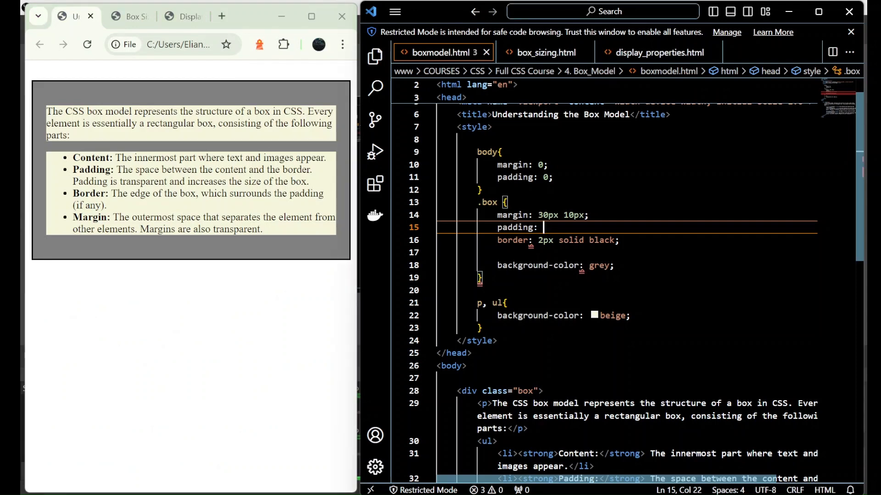
Step: Enter the four-value padding 10px 25px 5px 3px for top, right, bottom and left
{"action": "type", "text": "10"}
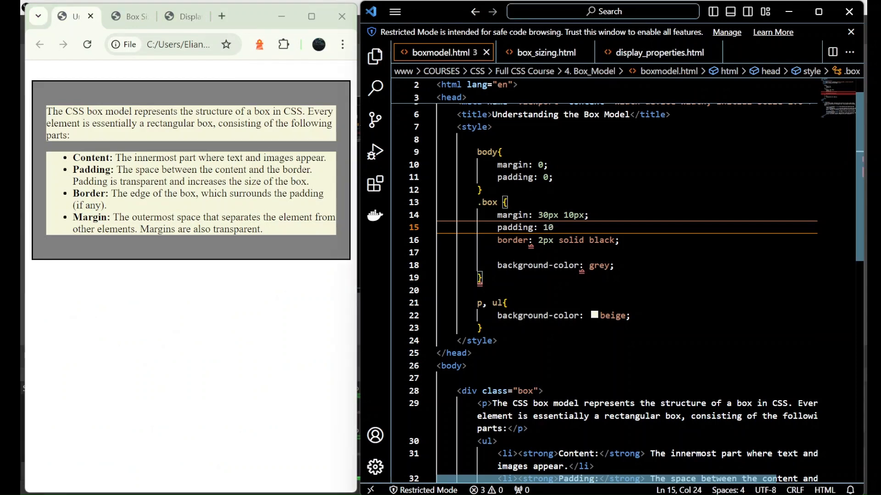
{"action": "type", "text": "px"}
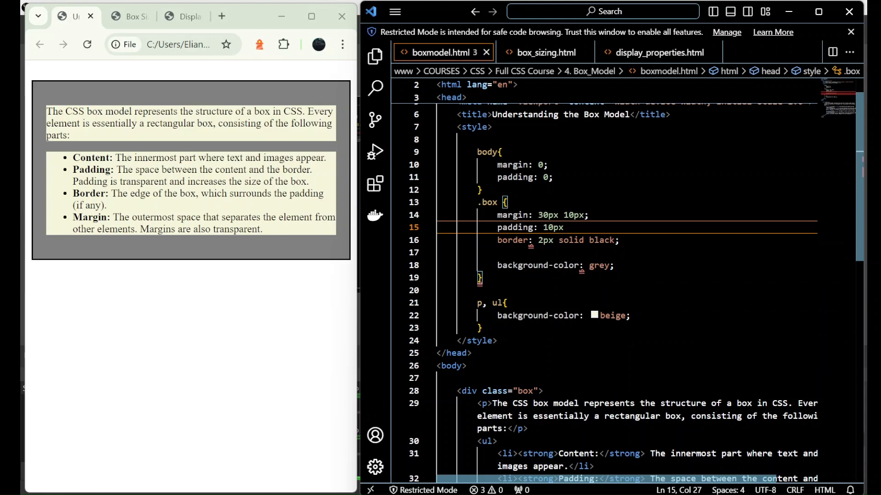
{"action": "type", "text": "25px 5"}
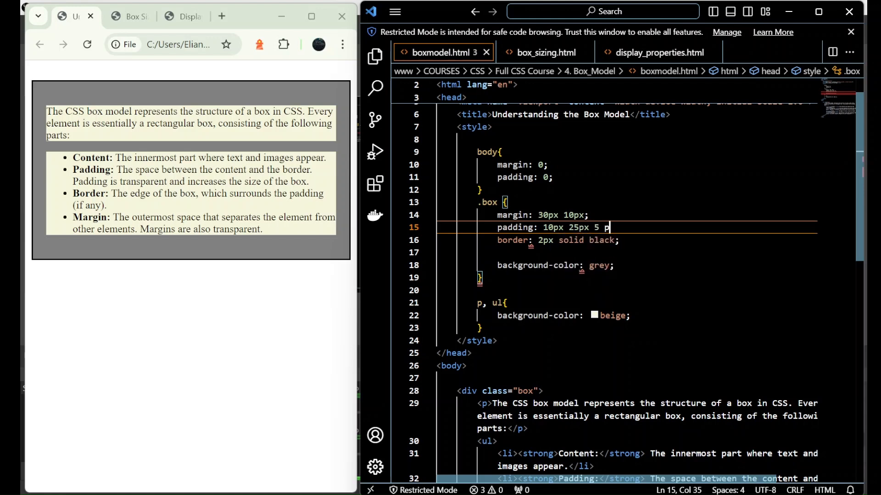
{"action": "type", "text": "px 3"}
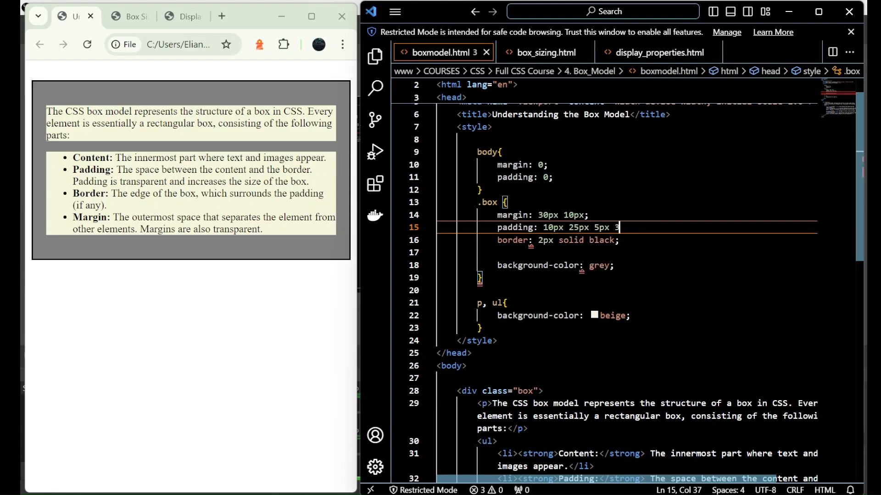
{"action": "type", "text": "px;"}
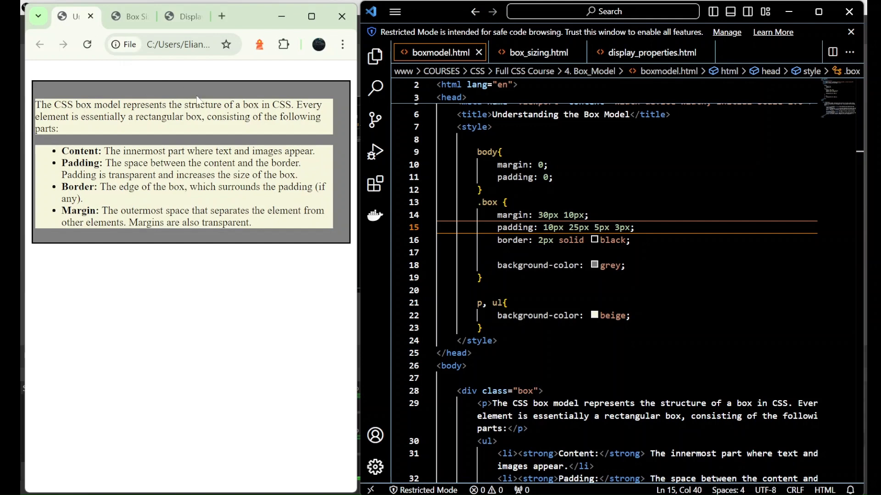
{"action": "mouse_move", "coordinate": [337, 156]}
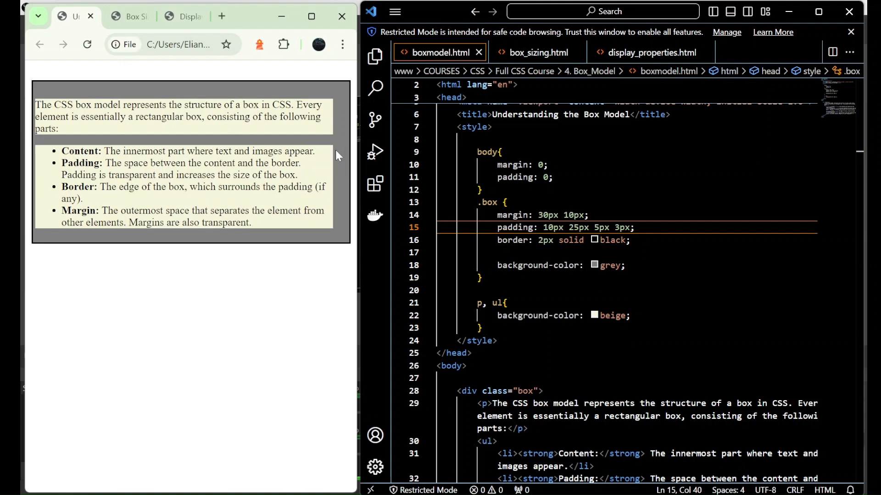
{"action": "mouse_move", "coordinate": [37, 155]}
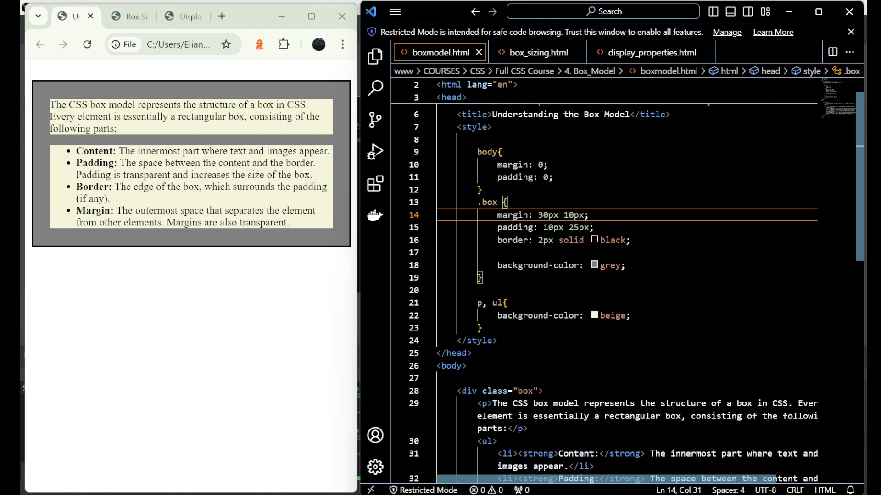
Step: Check the two-value .box padding result in the Chrome page
{"action": "left_click", "coordinate": [87, 45]}
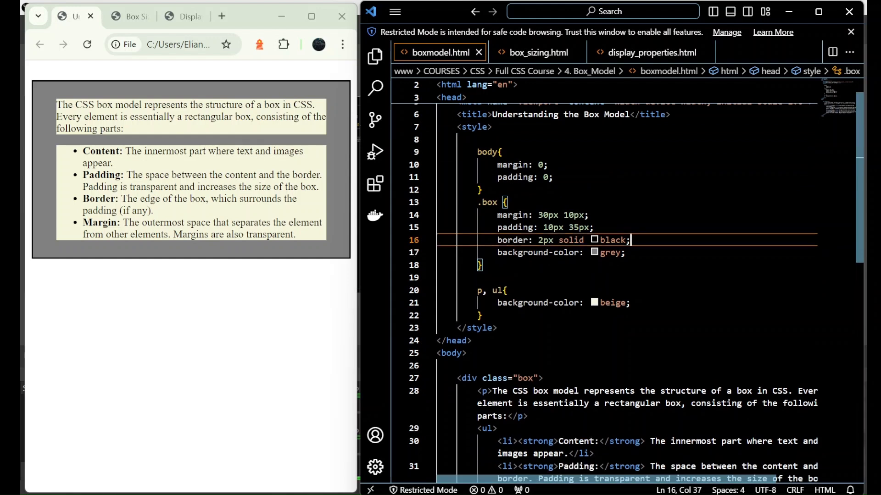
{"action": "left_click", "coordinate": [542, 240]}
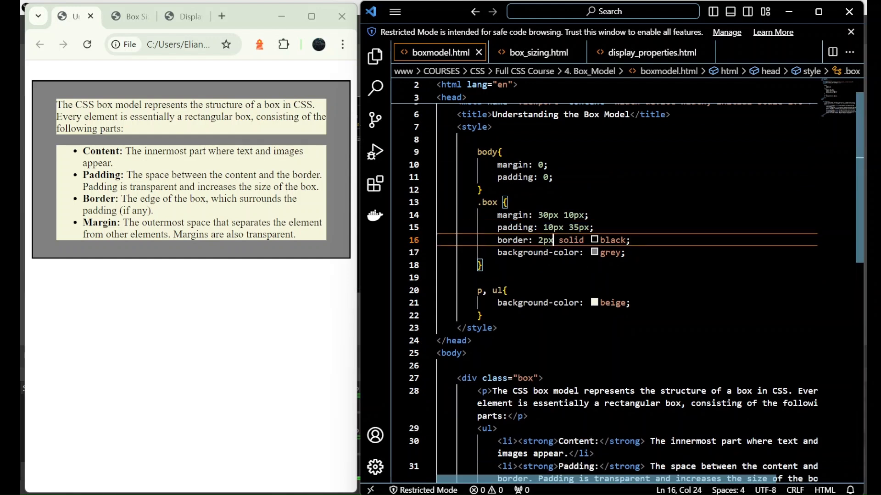
{"action": "double_click", "coordinate": [544, 239]}
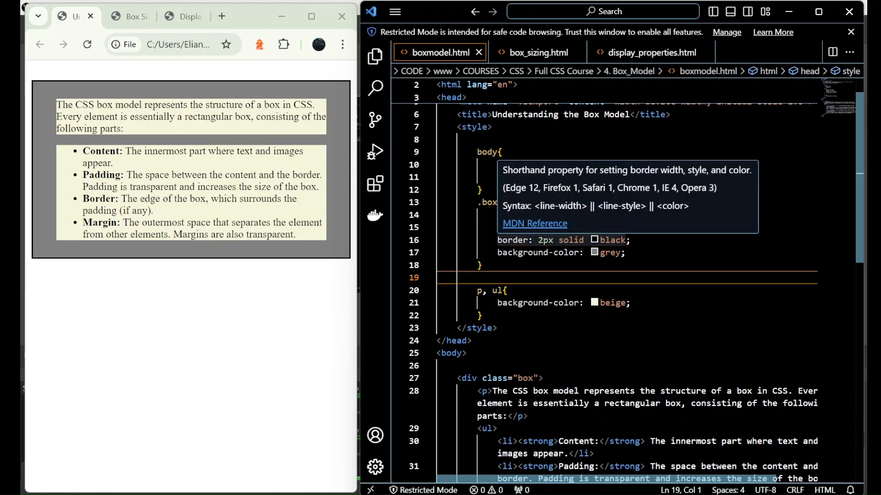
{"action": "mouse_move", "coordinate": [189, 166]}
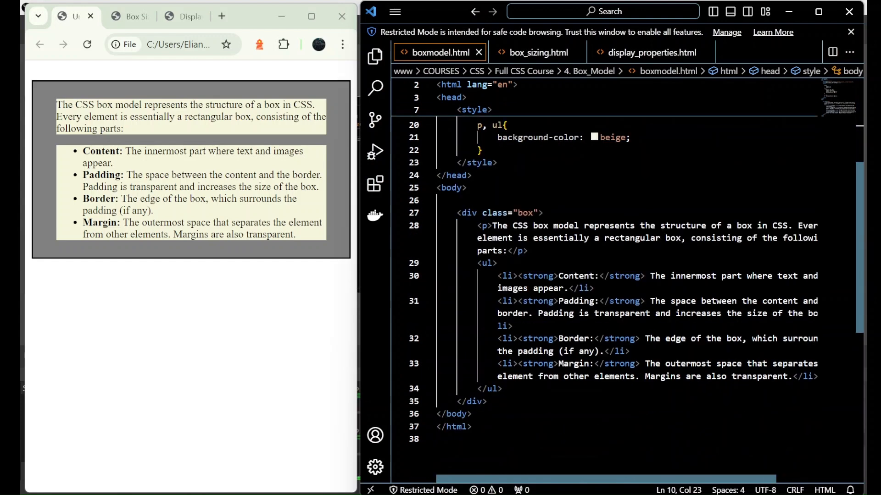
{"action": "mouse_move", "coordinate": [176, 250]}
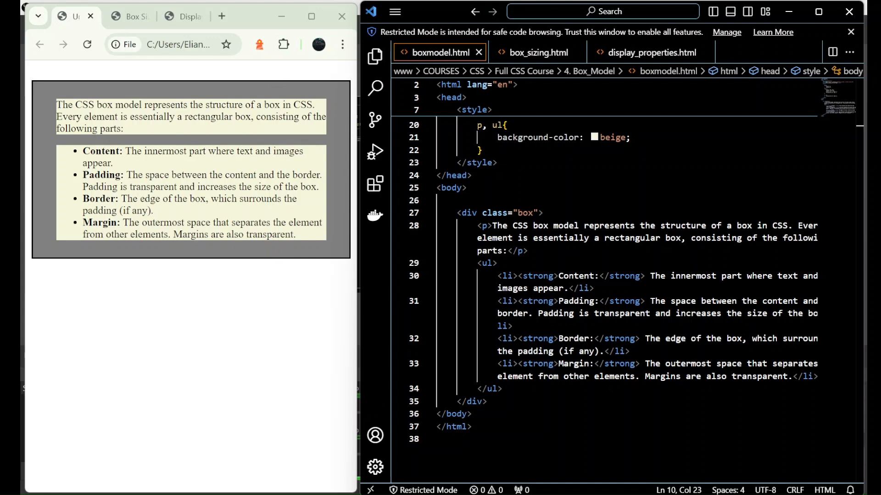
{"action": "mouse_move", "coordinate": [201, 286]}
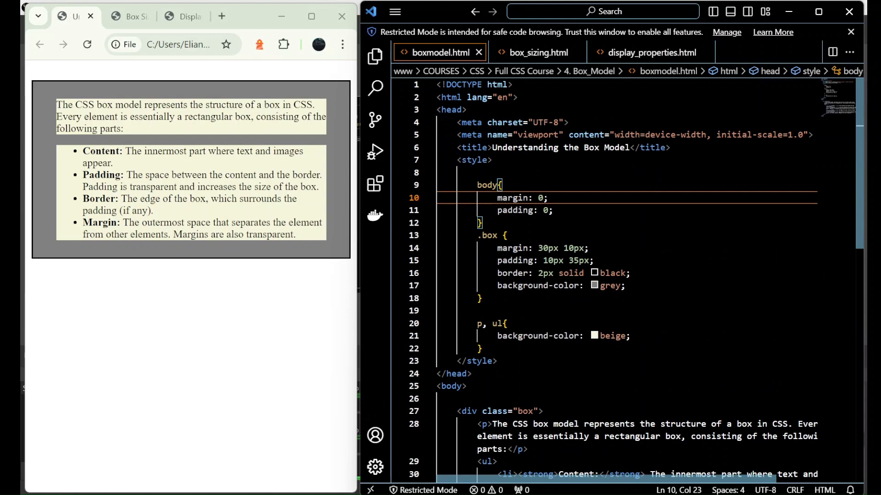
{"action": "mouse_move", "coordinate": [213, 133]}
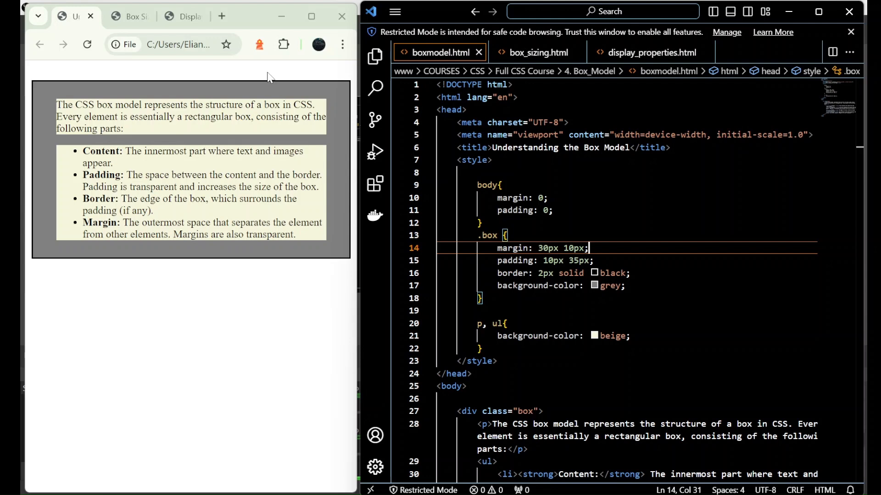
{"action": "mouse_move", "coordinate": [317, 87]}
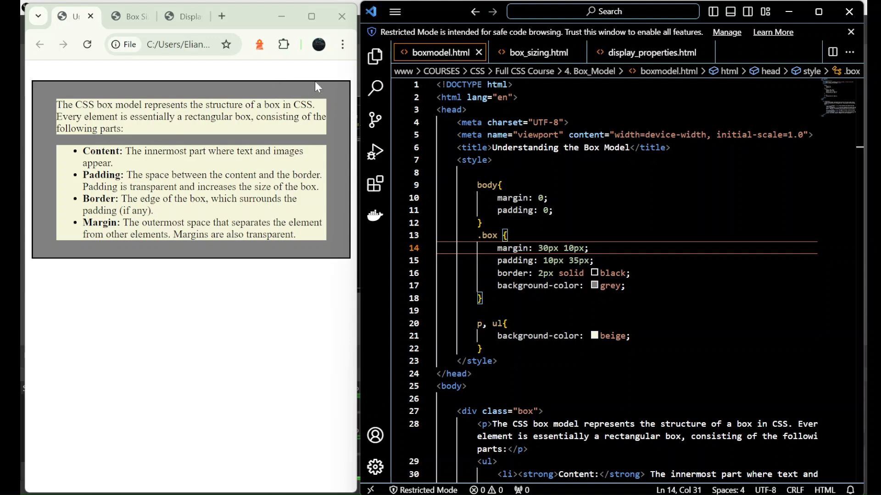
{"action": "mouse_move", "coordinate": [327, 88]}
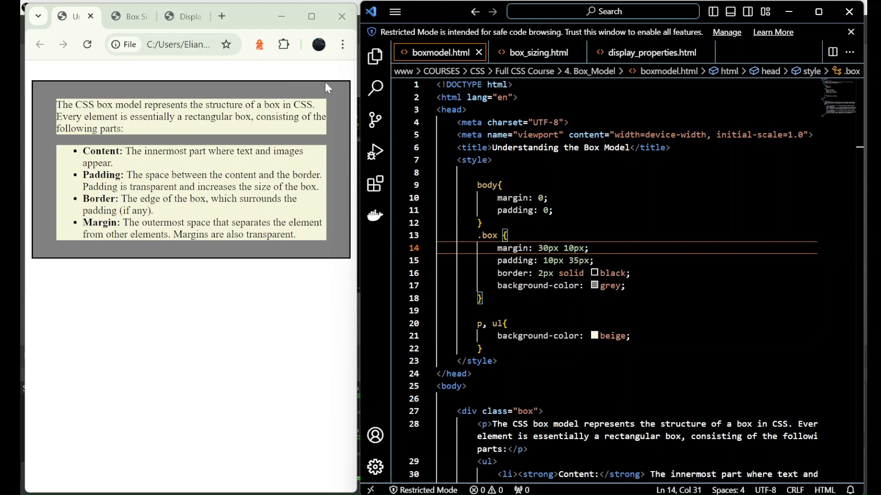
{"action": "left_click", "coordinate": [587, 249]}
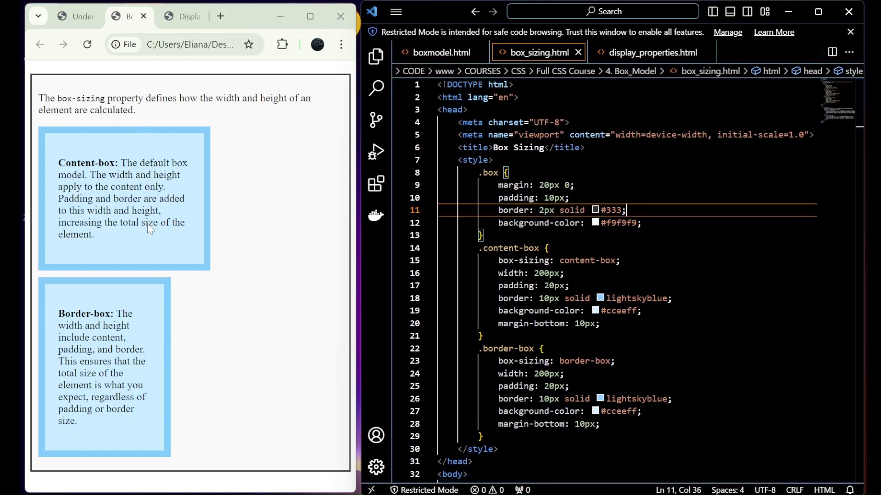
{"action": "mouse_move", "coordinate": [289, 474]}
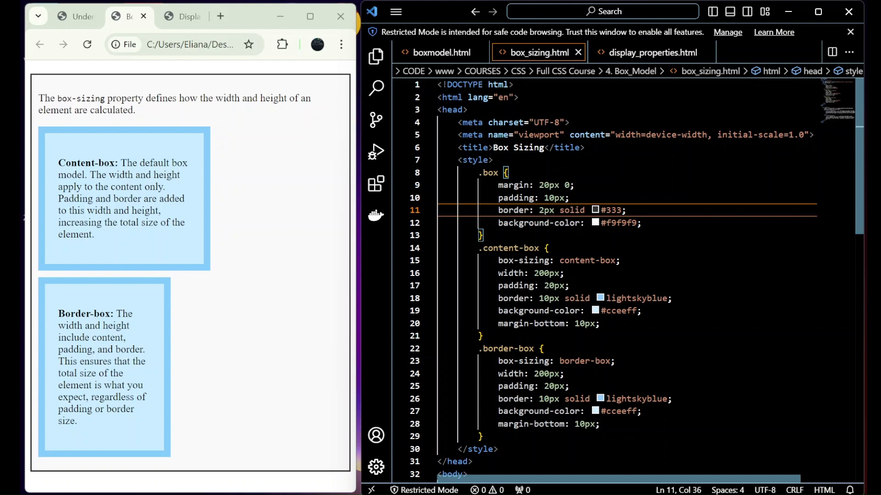
Step: Remove the #f9f9f9 background-color from .box in box_sizing.html and view the page
{"action": "left_click", "coordinate": [625, 210]}
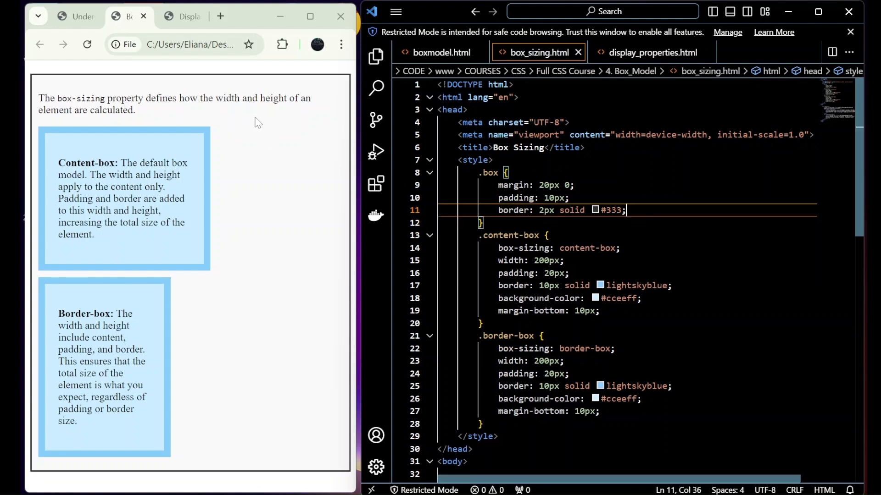
{"action": "left_click", "coordinate": [87, 44]}
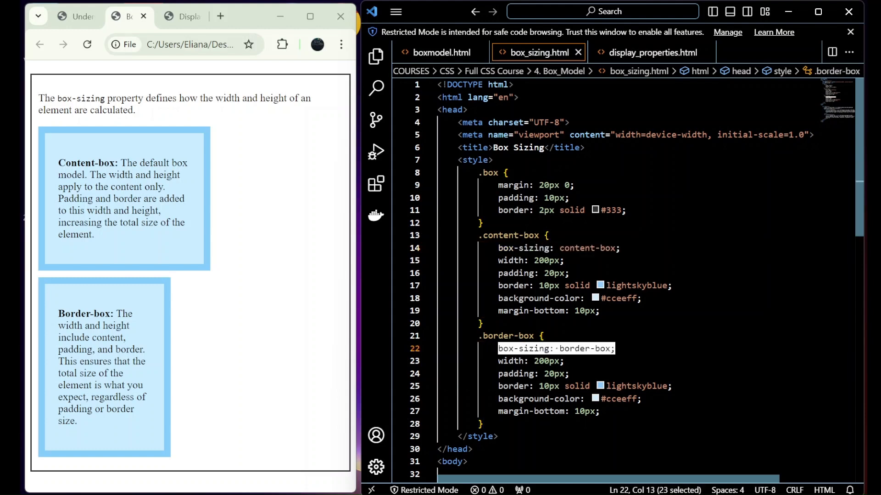
{"action": "scroll", "scroll_direction": "down", "scroll_amount": 3}
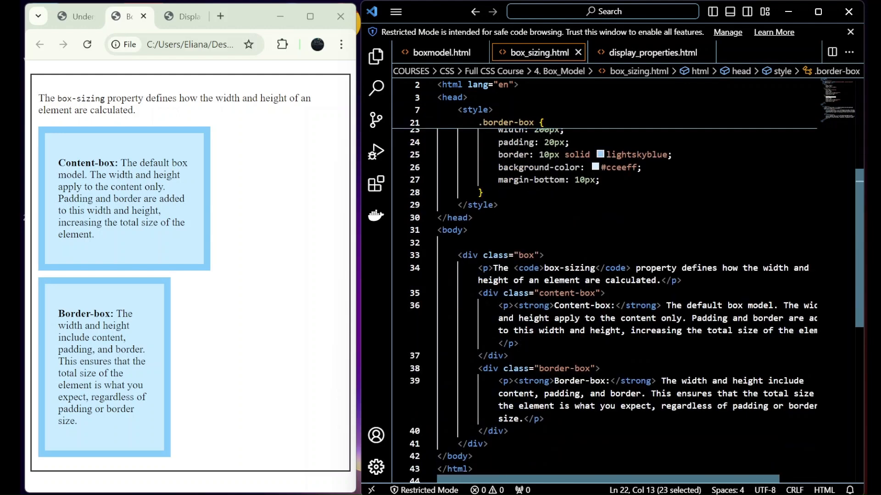
{"action": "left_click", "coordinate": [496, 205]}
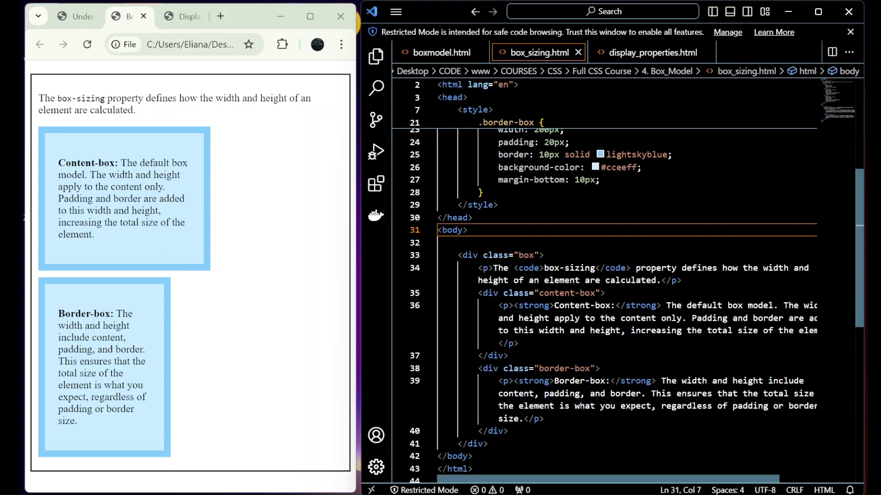
{"action": "scroll", "scroll_direction": "down", "scroll_amount": 3}
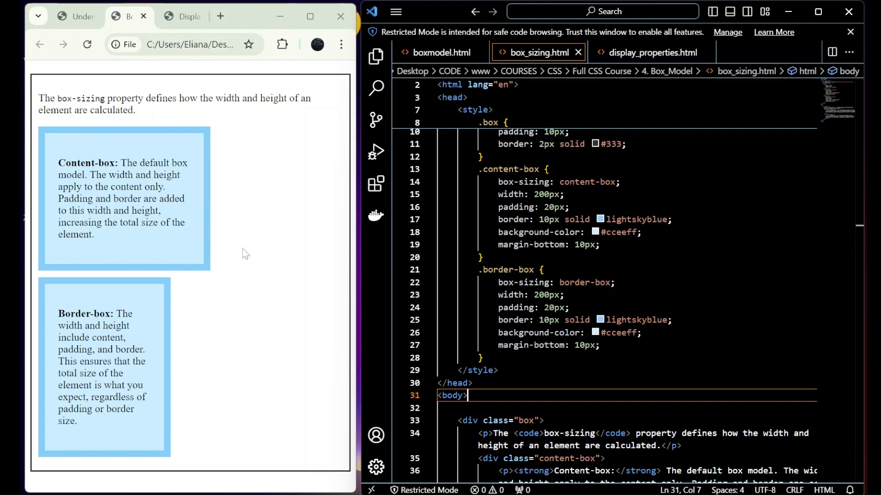
{"action": "scroll", "scroll_direction": "down", "scroll_amount": 3}
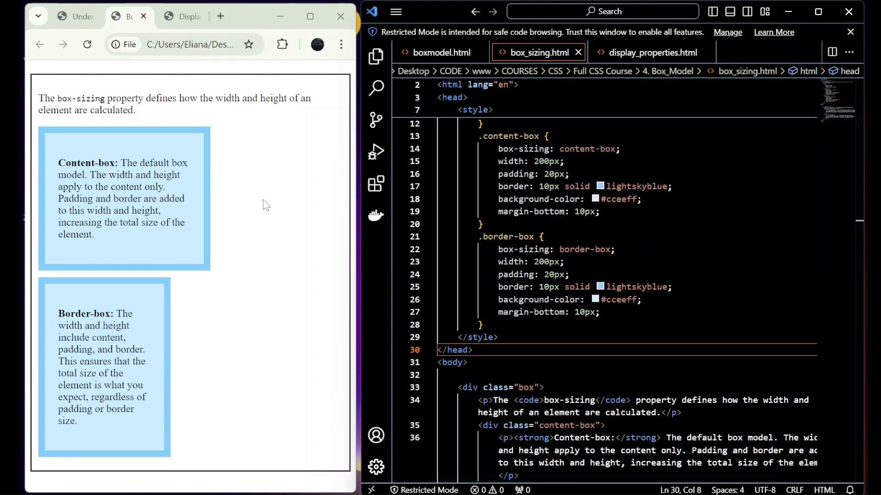
{"action": "left_click", "coordinate": [473, 349]}
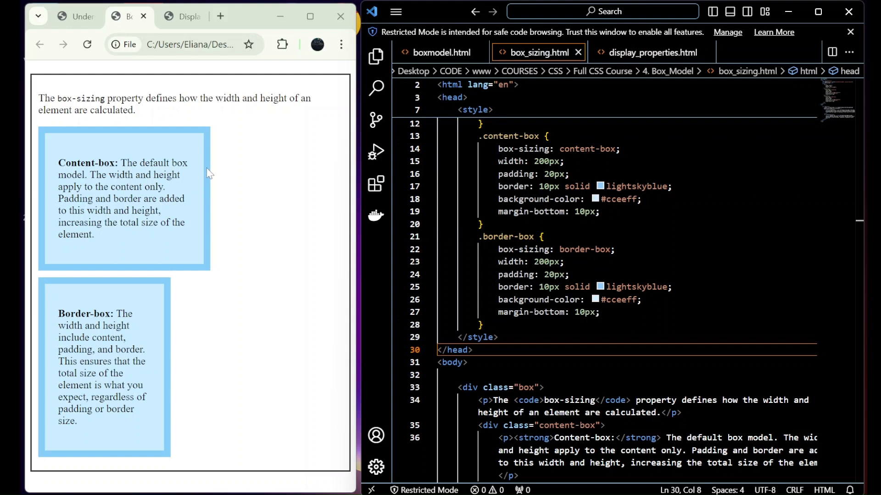
{"action": "left_click", "coordinate": [473, 350]}
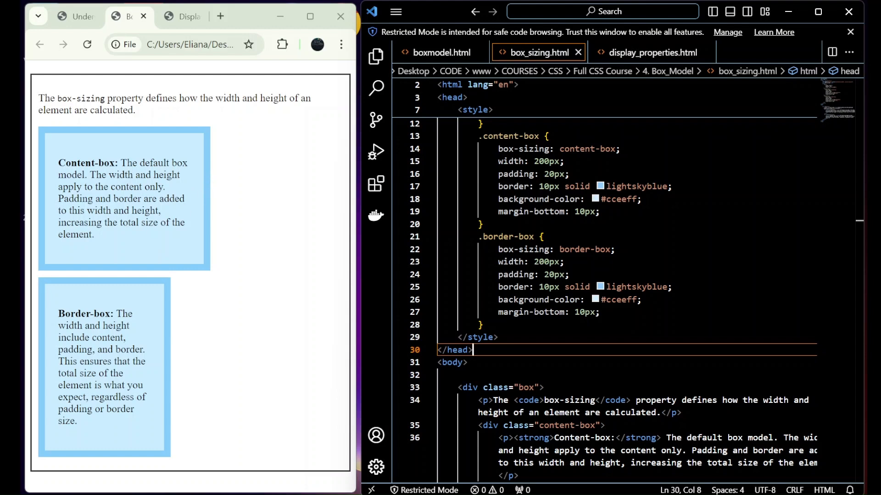
{"action": "mouse_move", "coordinate": [268, 180]}
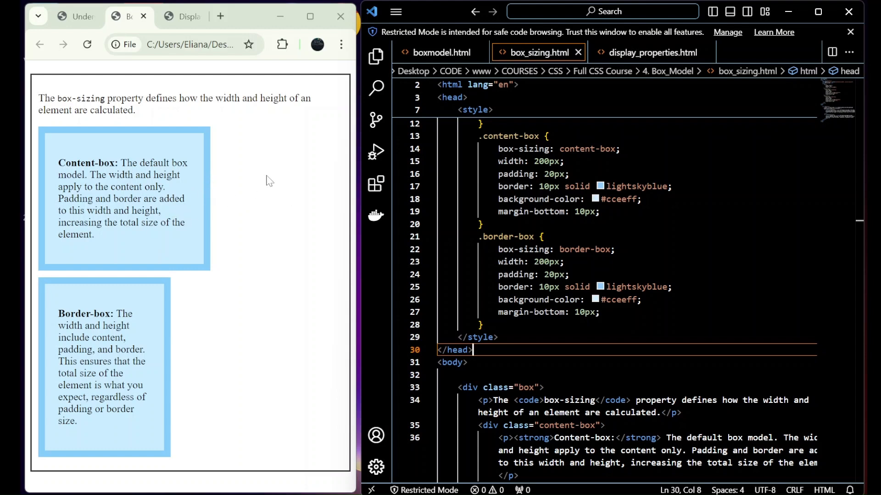
{"action": "left_click", "coordinate": [76, 15]}
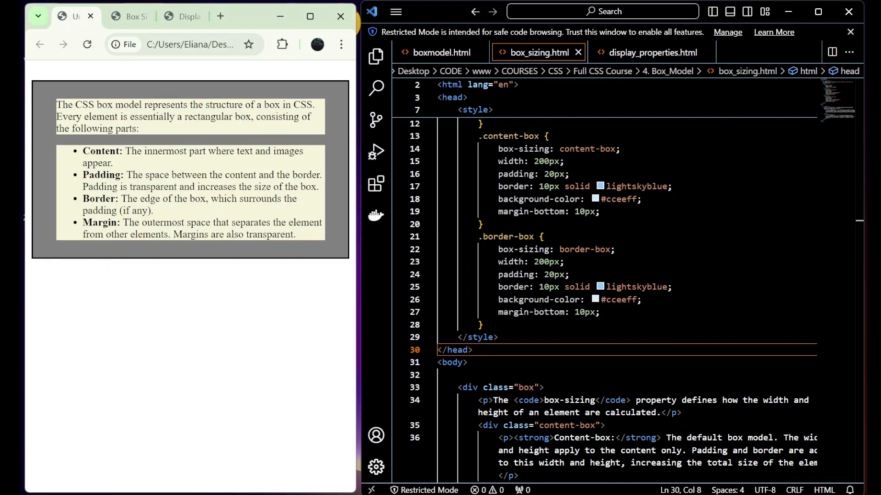
{"action": "left_click", "coordinate": [130, 15]}
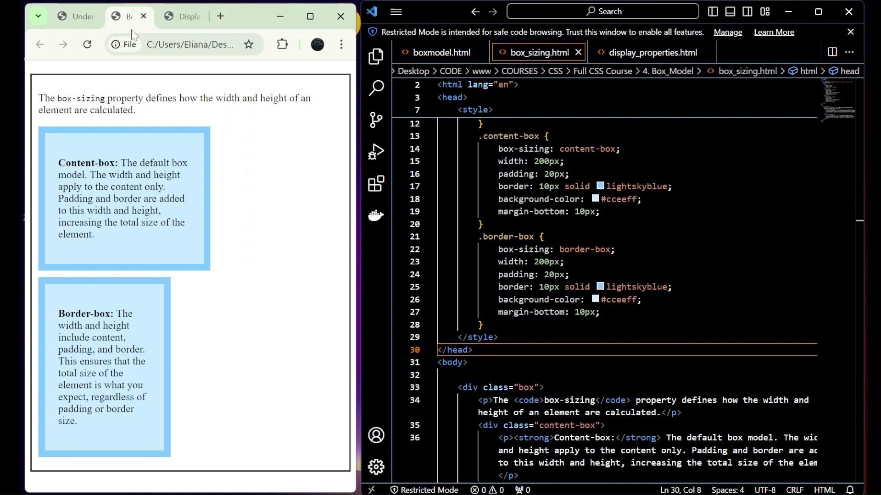
{"action": "left_click", "coordinate": [73, 16]}
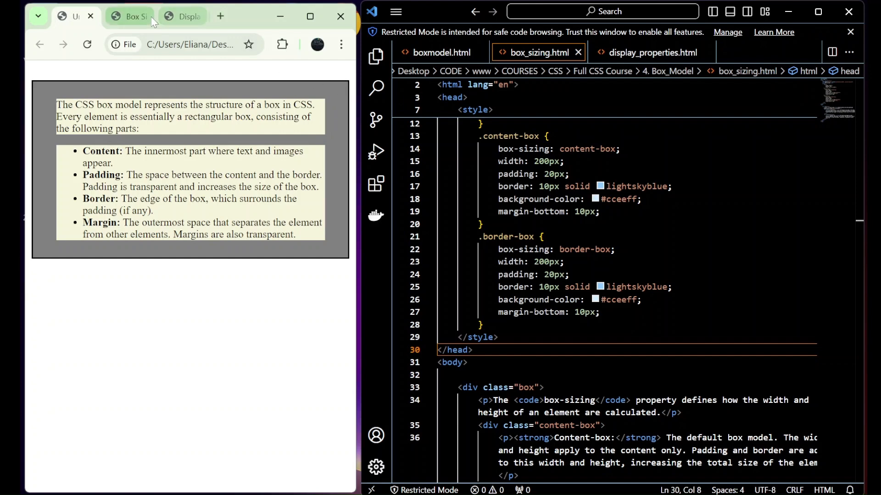
{"action": "left_click", "coordinate": [130, 16]}
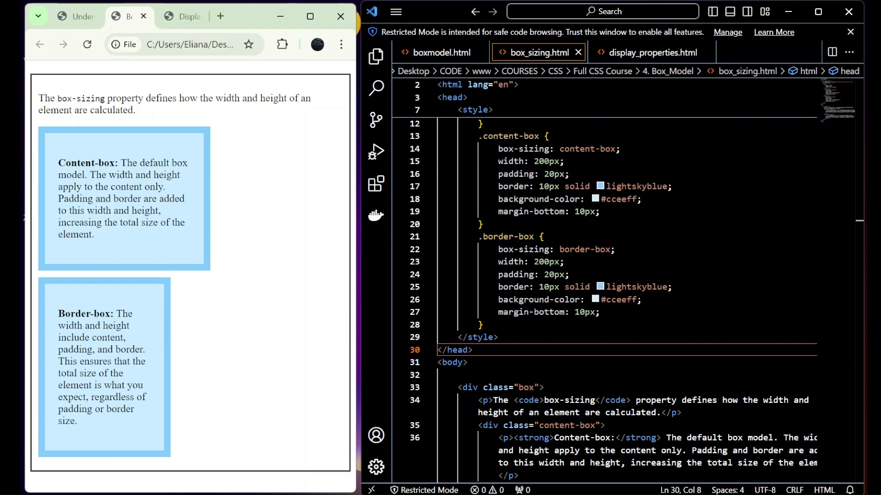
{"action": "mouse_move", "coordinate": [150, 356]}
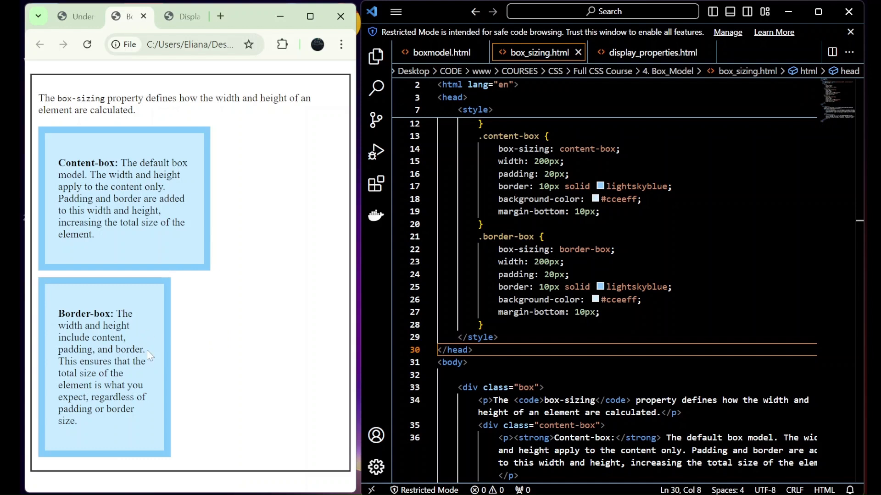
{"action": "mouse_move", "coordinate": [165, 345]}
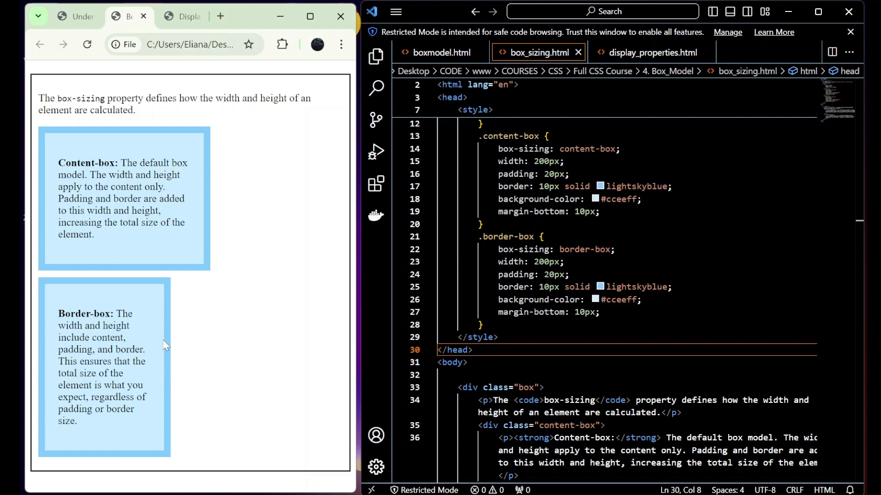
{"action": "mouse_move", "coordinate": [223, 283]}
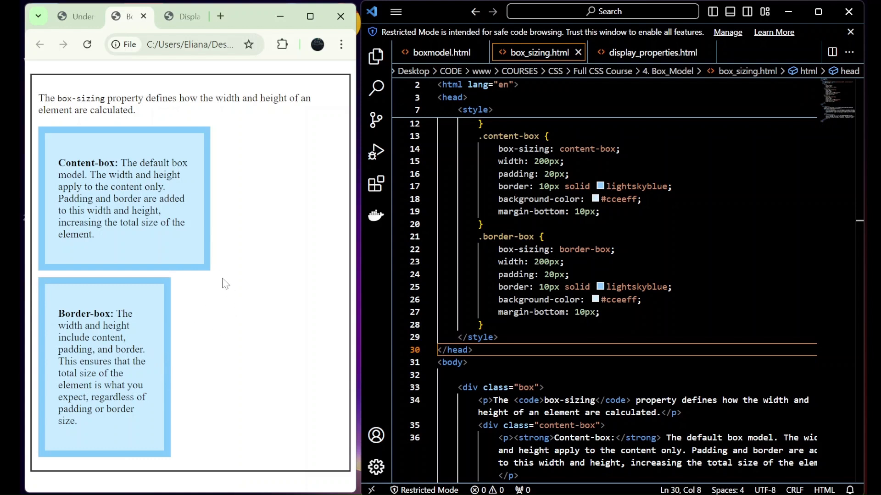
{"action": "mouse_move", "coordinate": [169, 357]}
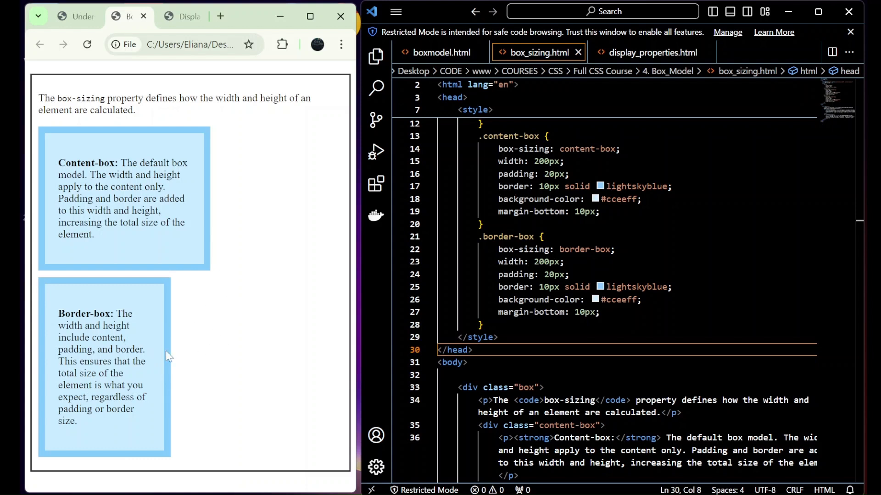
{"action": "mouse_move", "coordinate": [178, 353]}
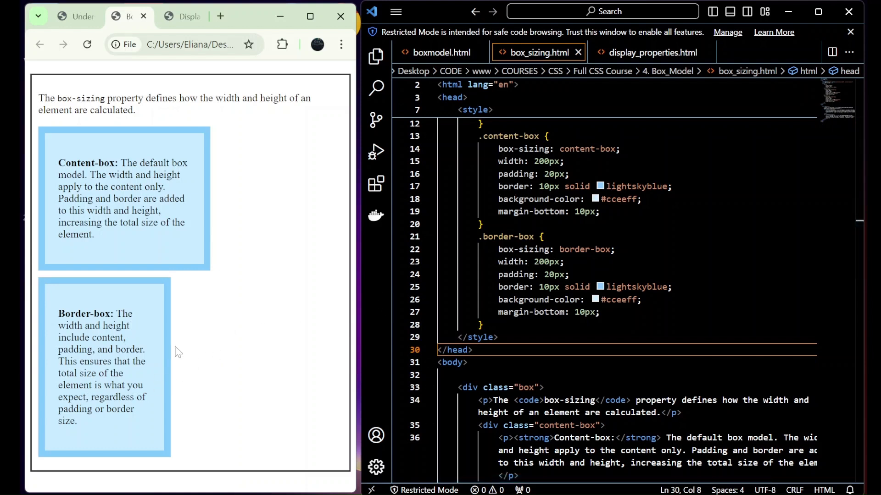
{"action": "mouse_move", "coordinate": [130, 426]}
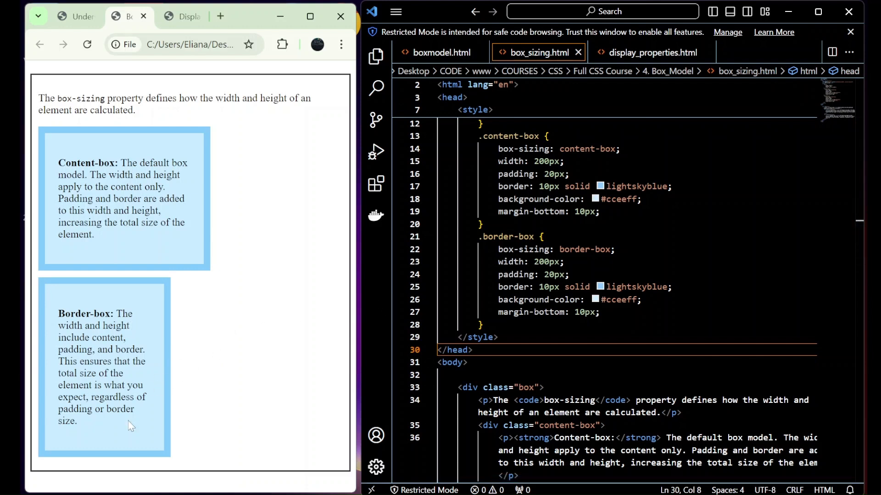
{"action": "left_click", "coordinate": [467, 362]}
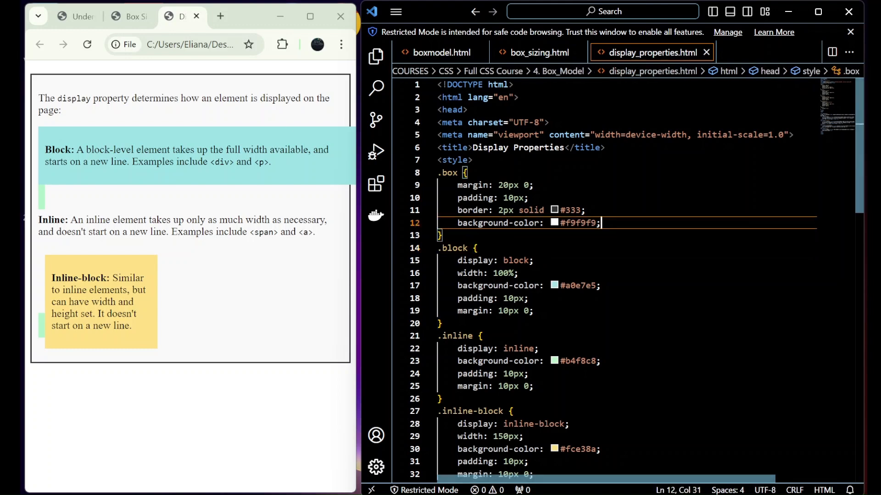
Step: Scroll through display_properties.html's markup and its .block, .inline, .inline-block and .none rules
{"action": "scroll", "scroll_direction": "down", "scroll_amount": 3}
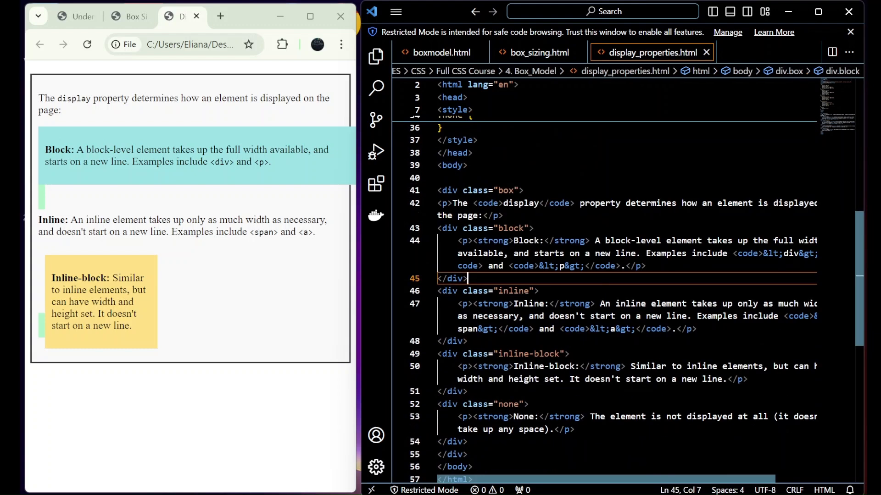
{"action": "left_click", "coordinate": [455, 341]}
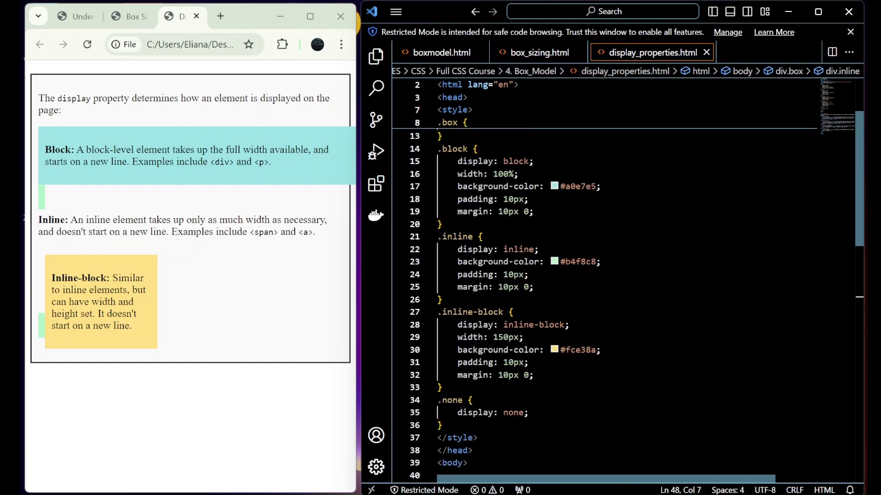
{"action": "mouse_move", "coordinate": [552, 192]}
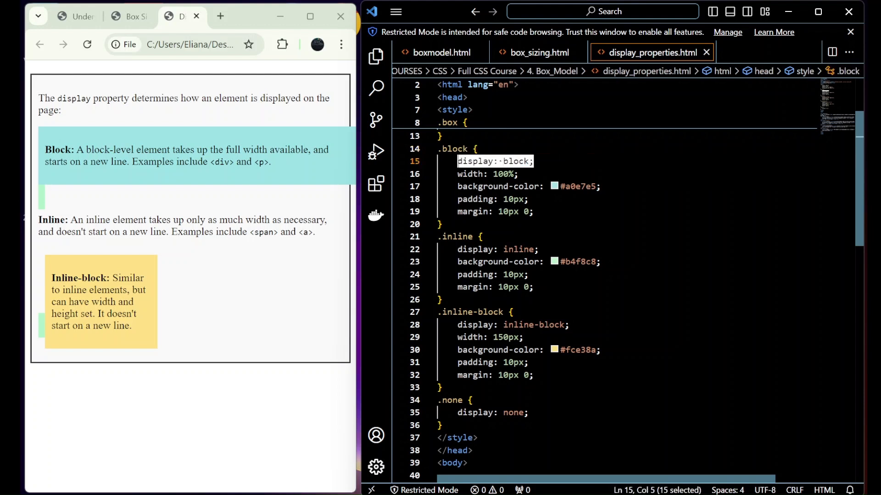
{"action": "left_click", "coordinate": [606, 262]}
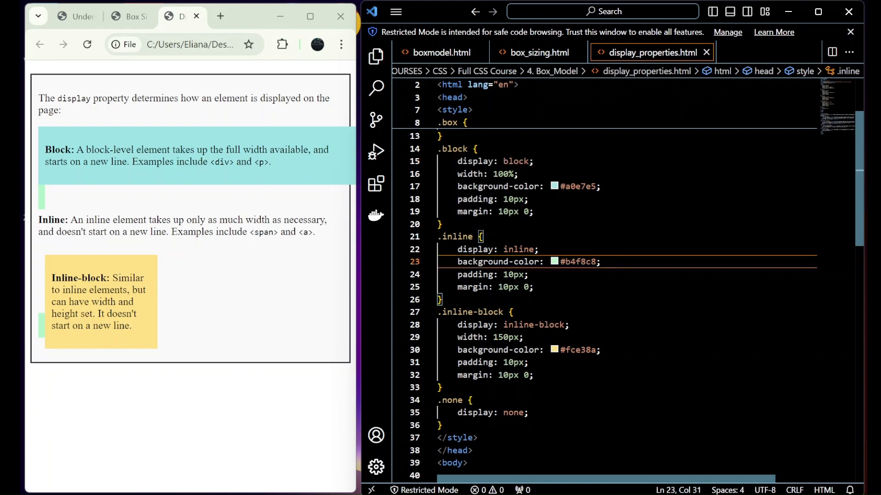
{"action": "scroll", "scroll_direction": "down", "scroll_amount": 3}
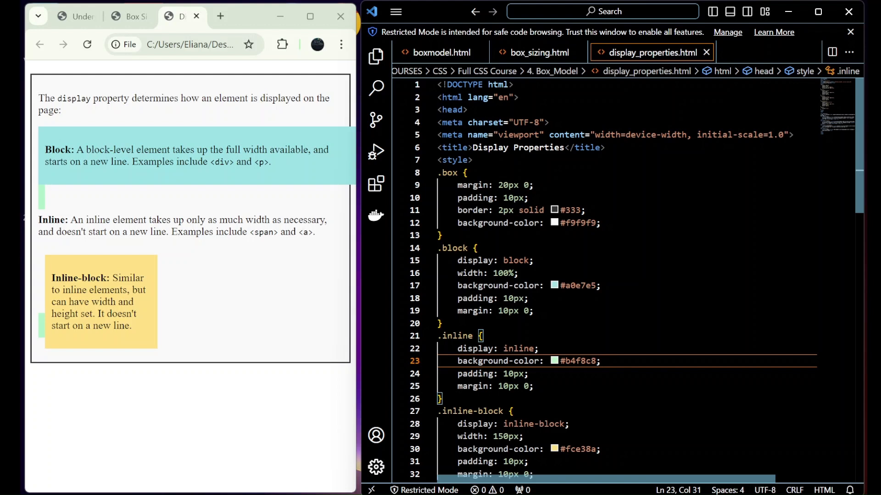
{"action": "scroll", "scroll_direction": "down", "scroll_amount": 3}
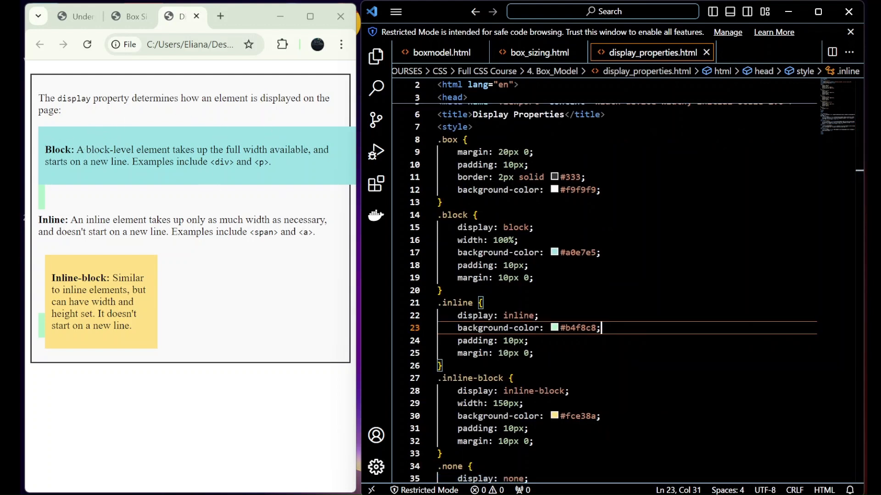
{"action": "mouse_move", "coordinate": [209, 180]}
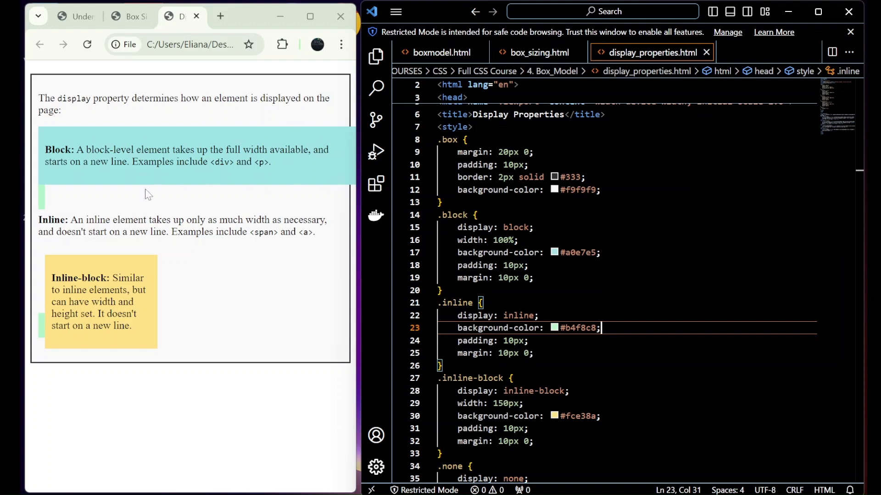
{"action": "mouse_move", "coordinate": [266, 181]}
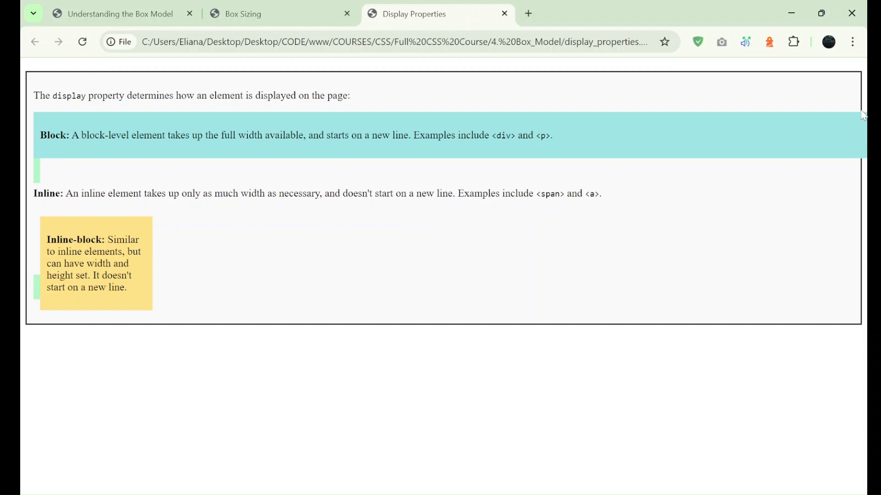
{"action": "mouse_move", "coordinate": [821, 13]}
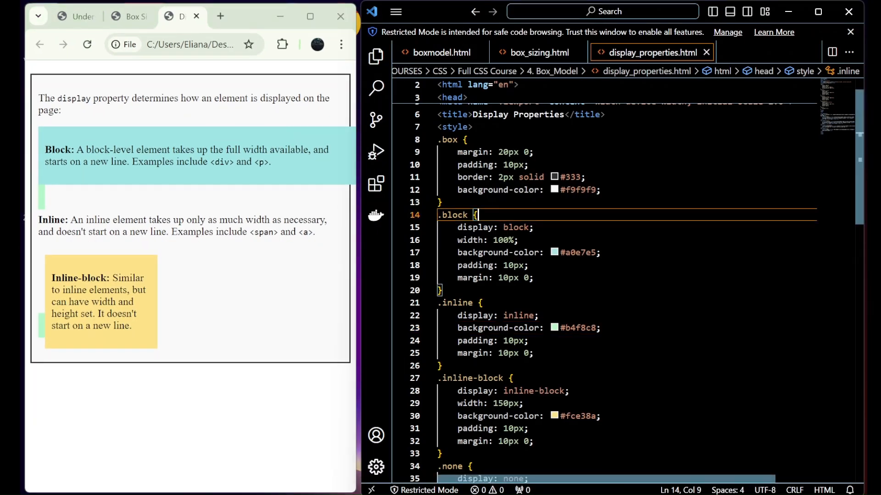
{"action": "scroll", "scroll_direction": "down", "scroll_amount": 3}
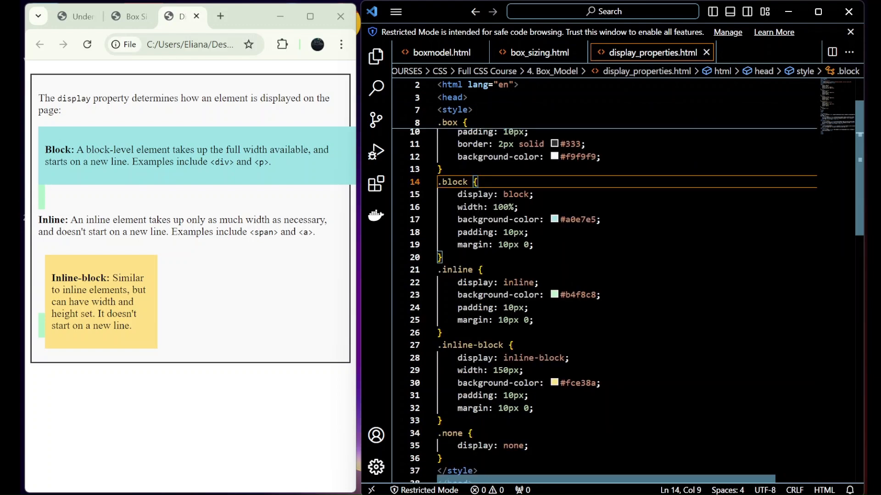
{"action": "scroll", "scroll_direction": "down", "scroll_amount": 3}
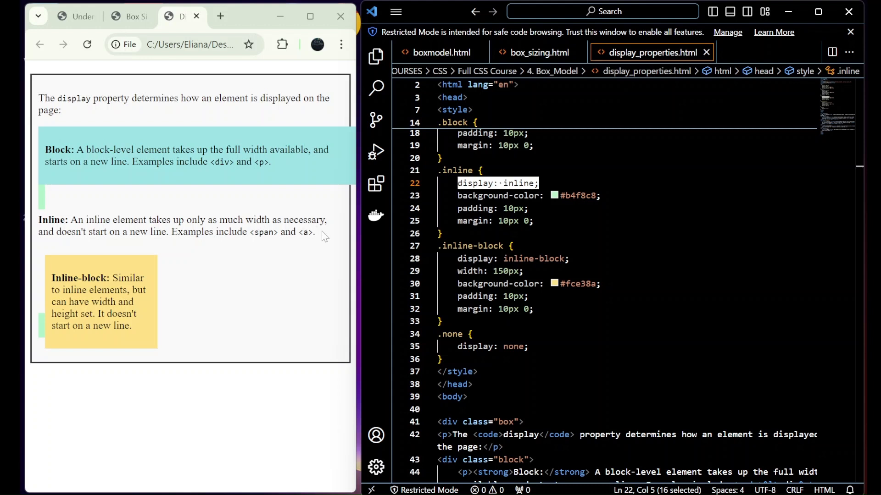
{"action": "mouse_move", "coordinate": [196, 245]}
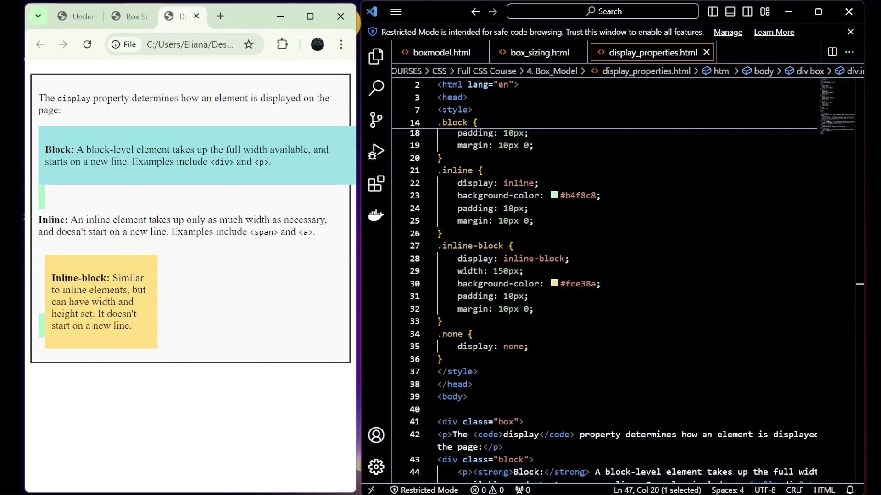
{"action": "mouse_move", "coordinate": [178, 263]}
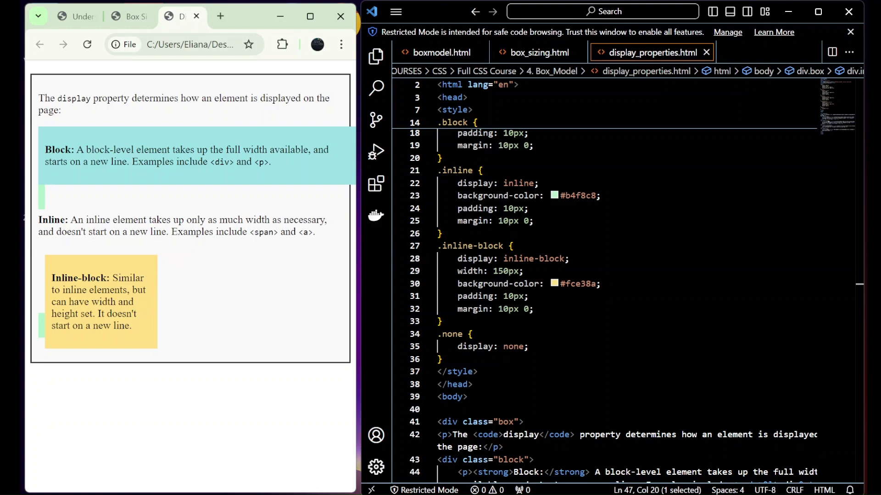
{"action": "mouse_move", "coordinate": [140, 320]}
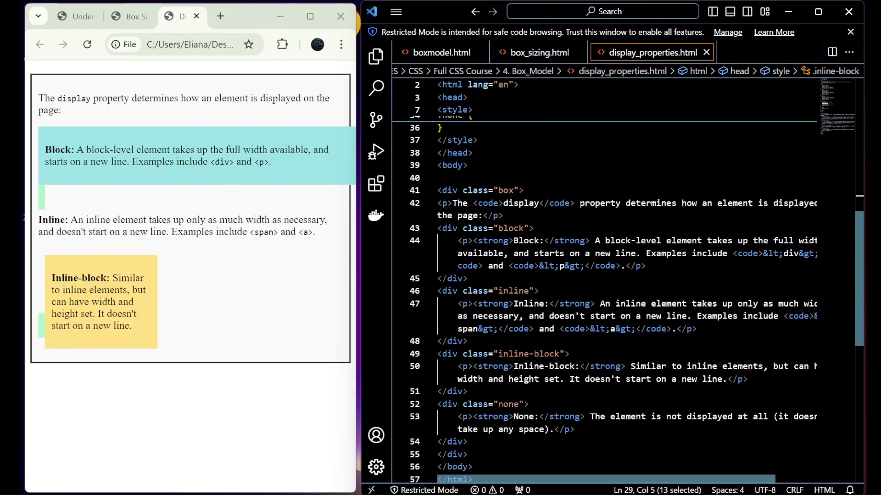
{"action": "left_click", "coordinate": [574, 429]}
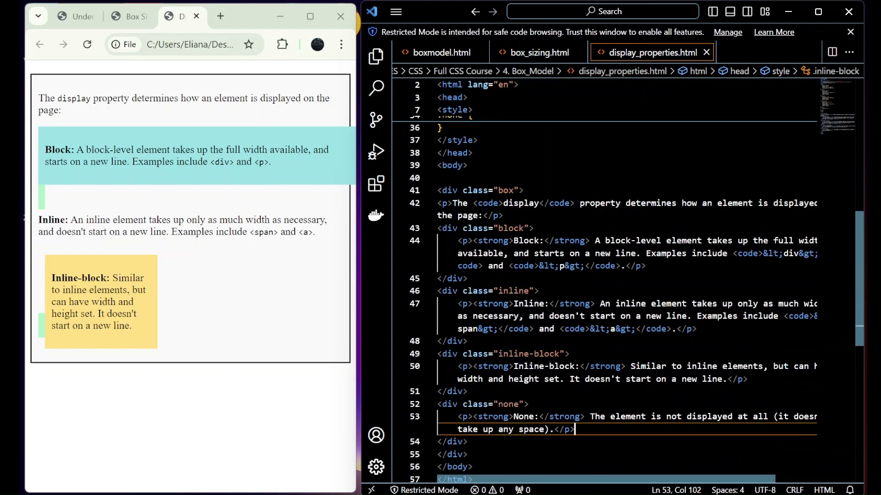